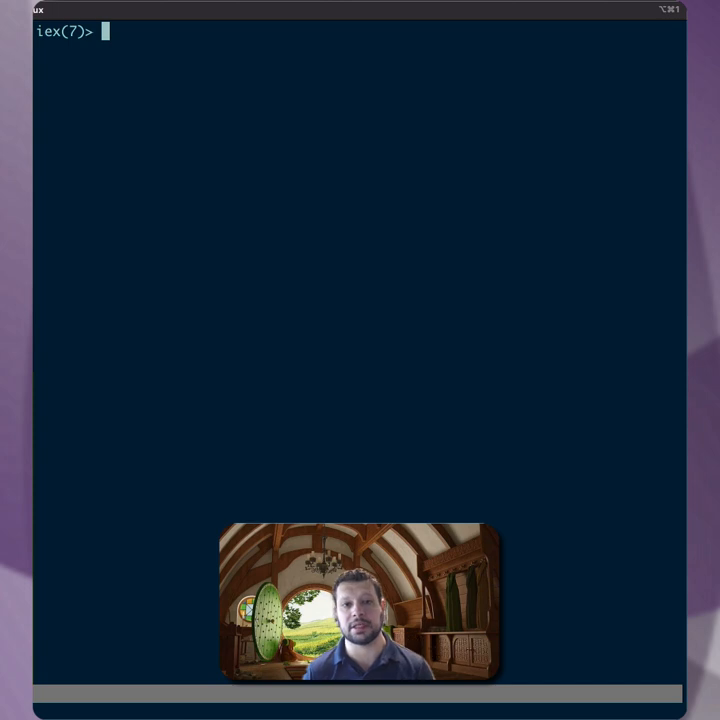
- Spawn a process that prints "hello world" and bind its PID <0.615.0> to pid
type("pid =")
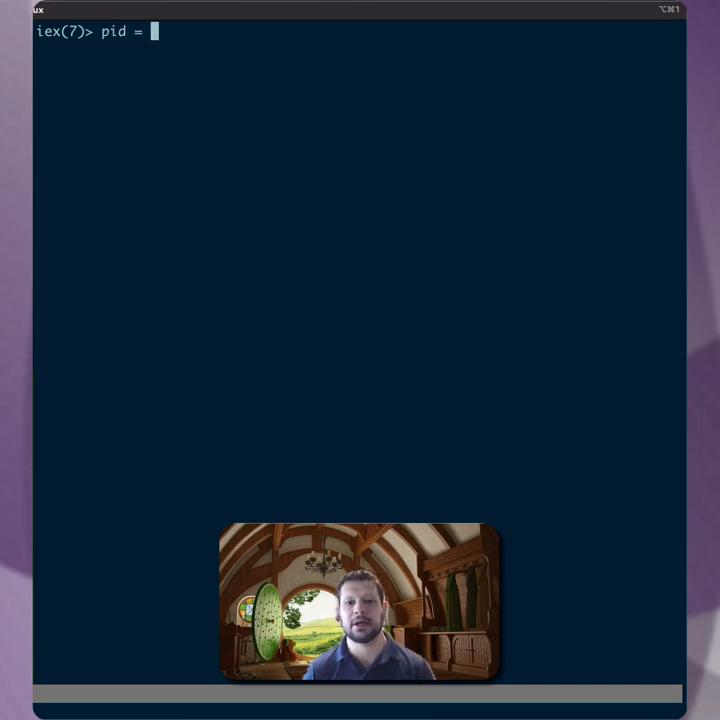
type("spawn(")
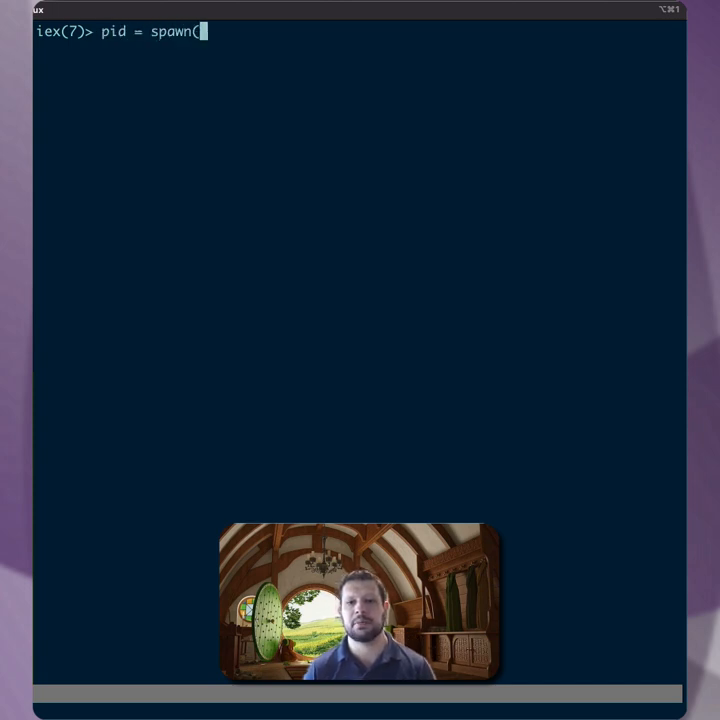
type("fn -> IO")
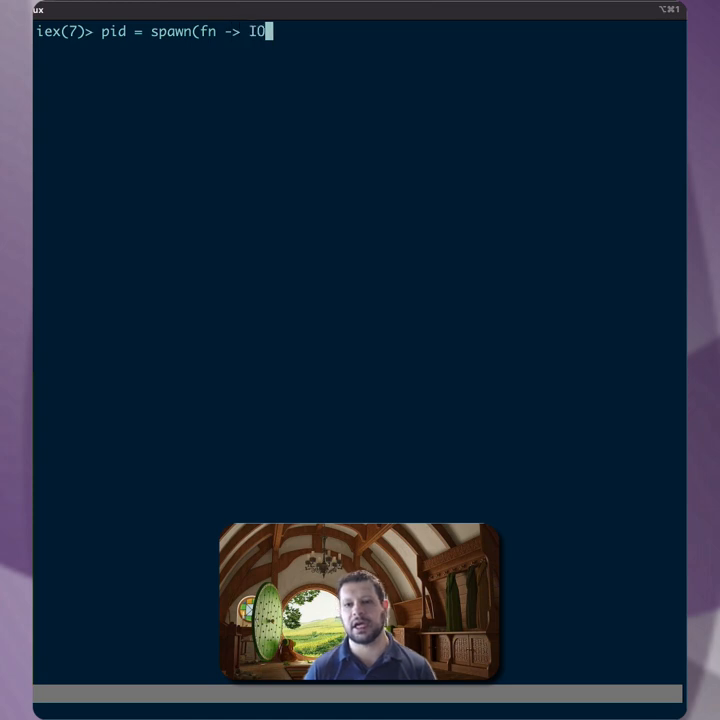
type(".puts \"")
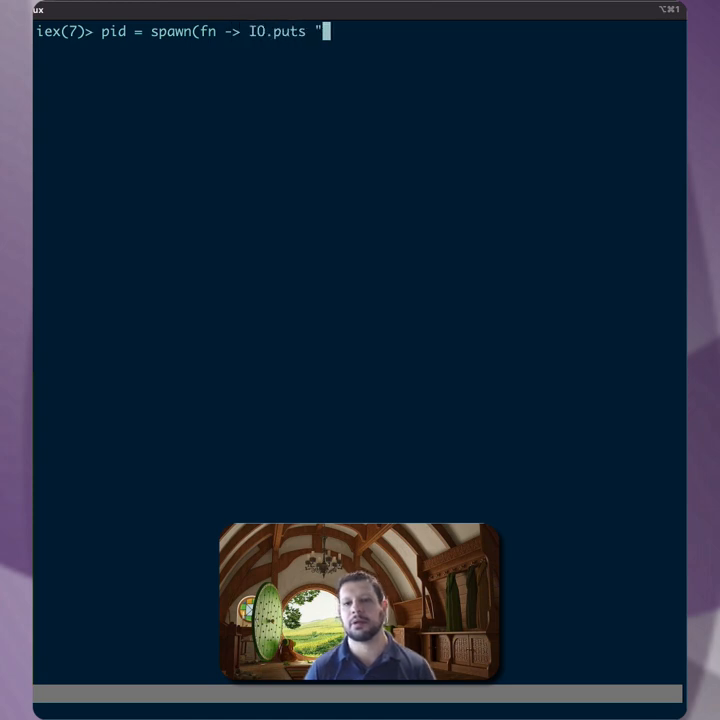
type("hello world\" end)")
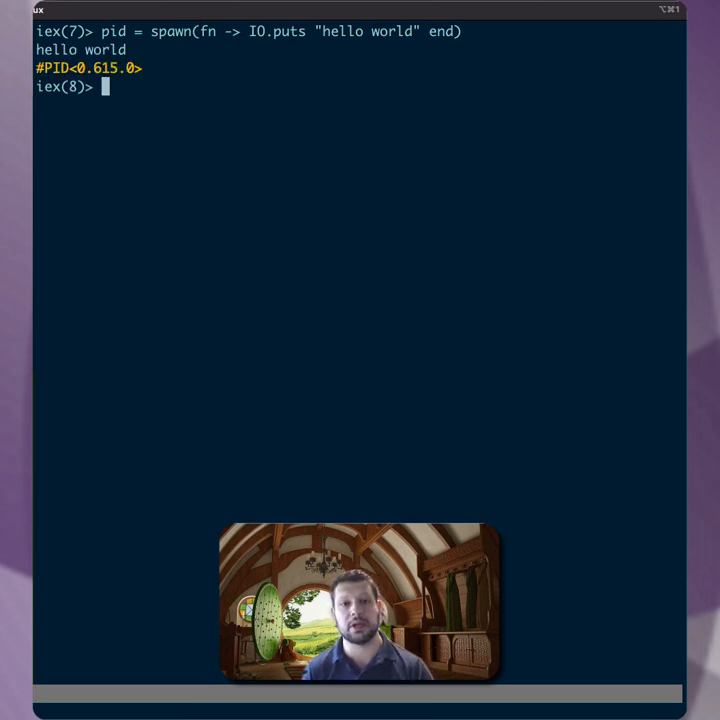
- Check Process.alive?(pid) on the finished hello-world process, which returns false
type("Pr")
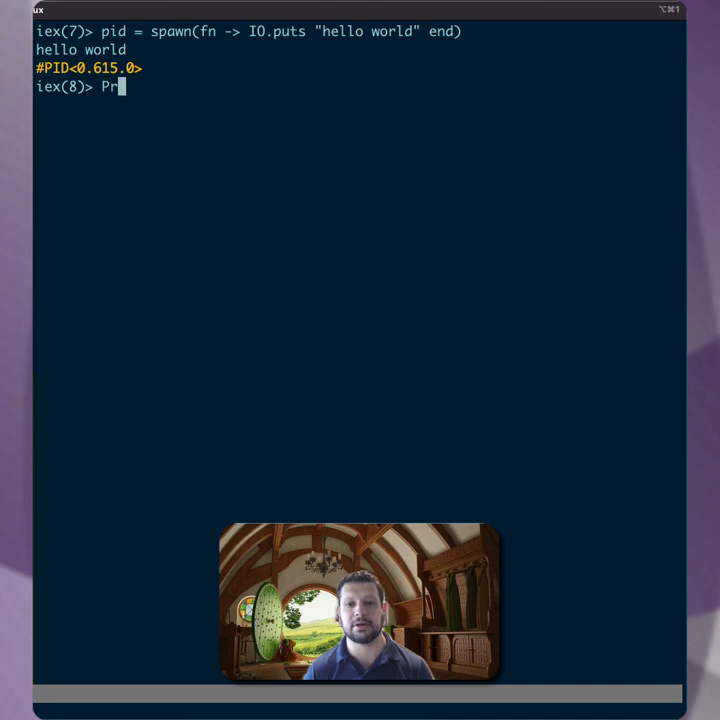
type("ocess.alive?(pid)")
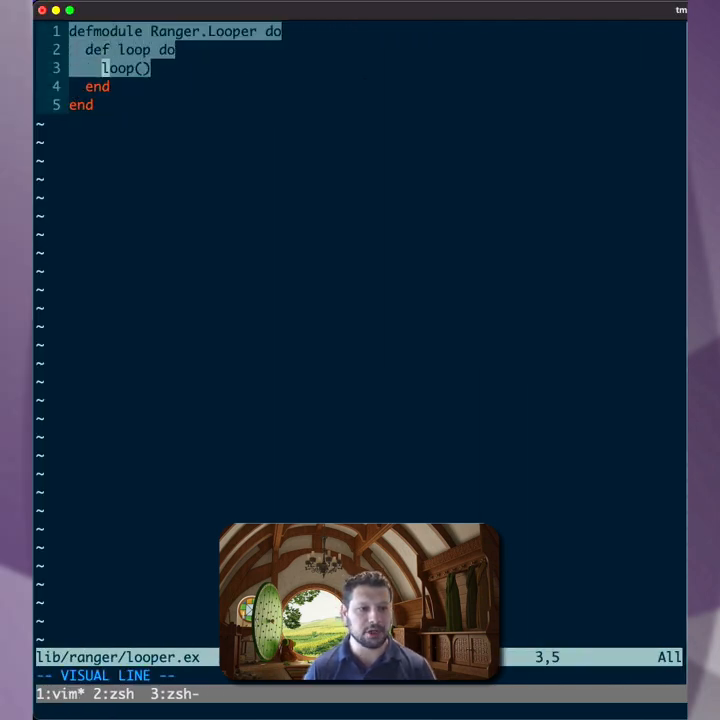
key("j")
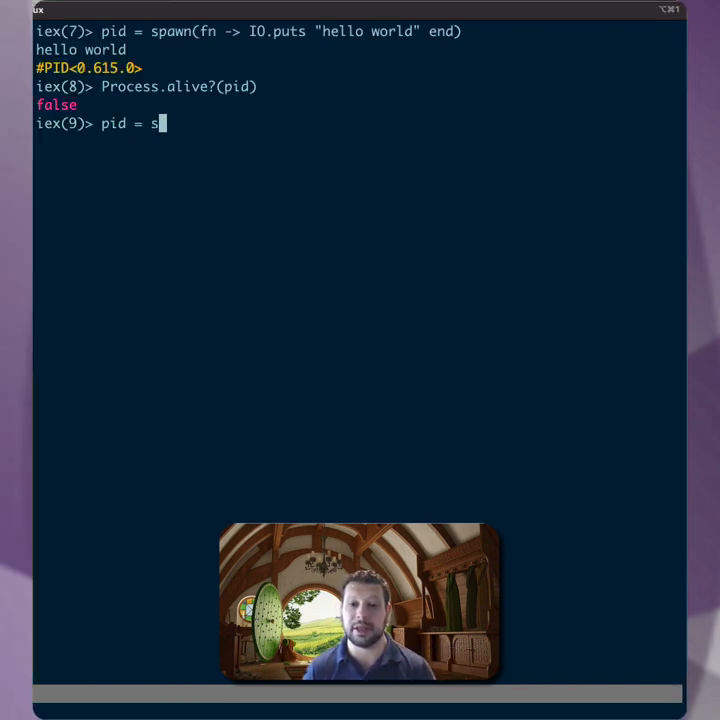
- Spawn Ranger.Looper's :loop with no arguments and rebind its PID <0.618.0> to pid
type("pawn(Ranger.L")
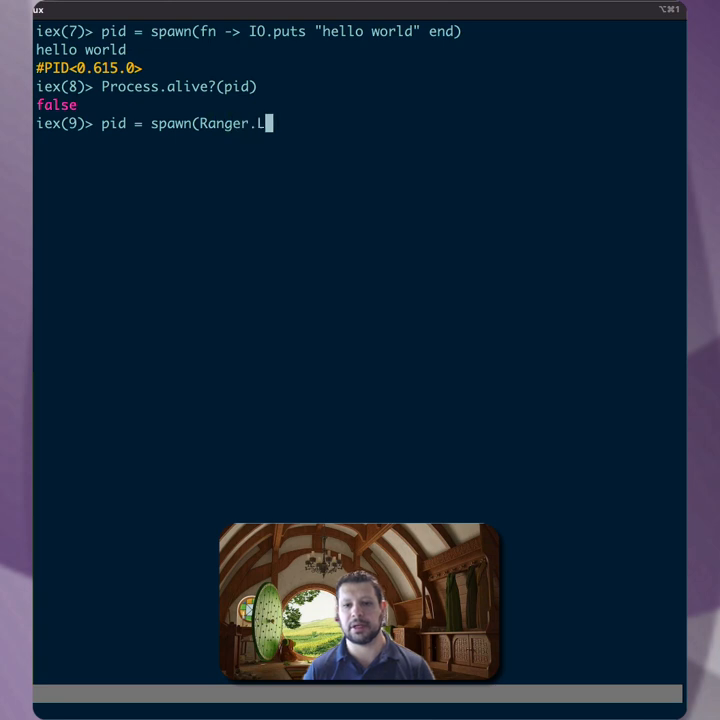
type("ooper, :lo")
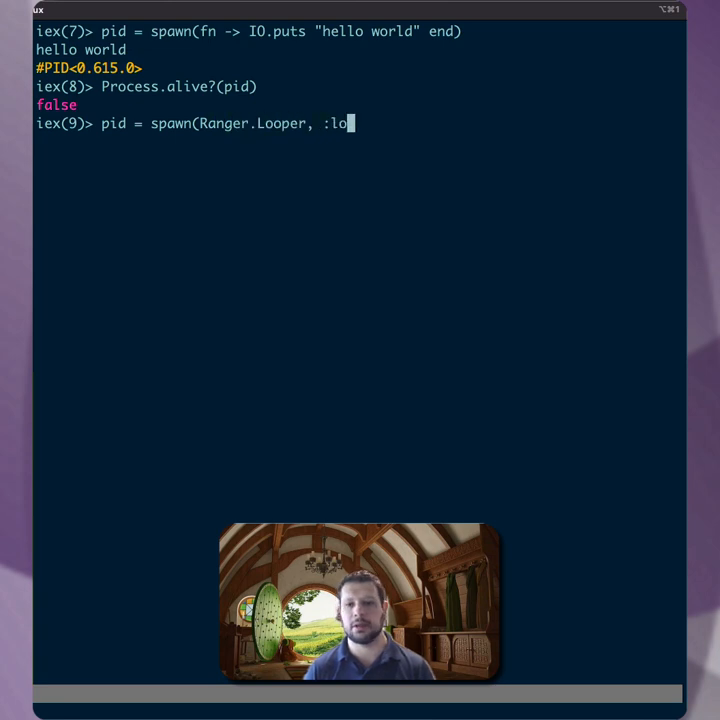
type("op, []")
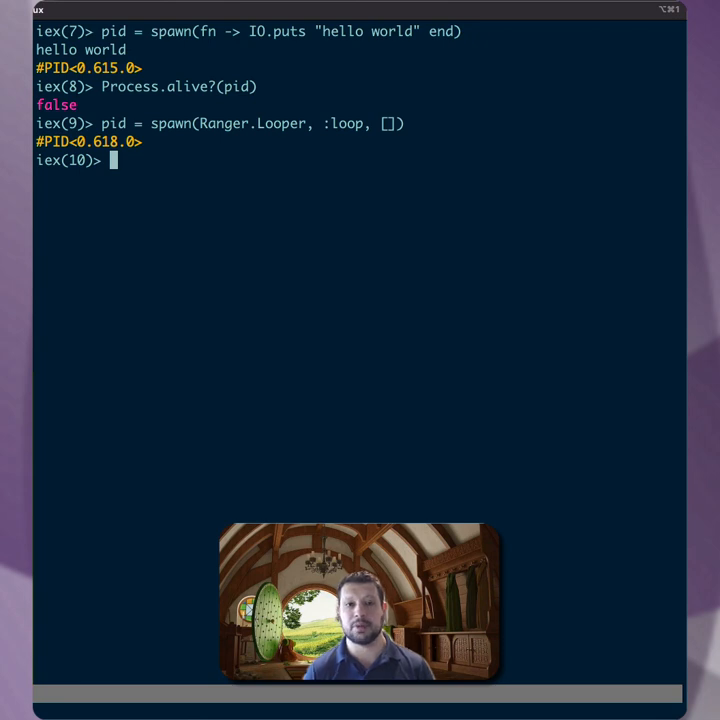
type("P")
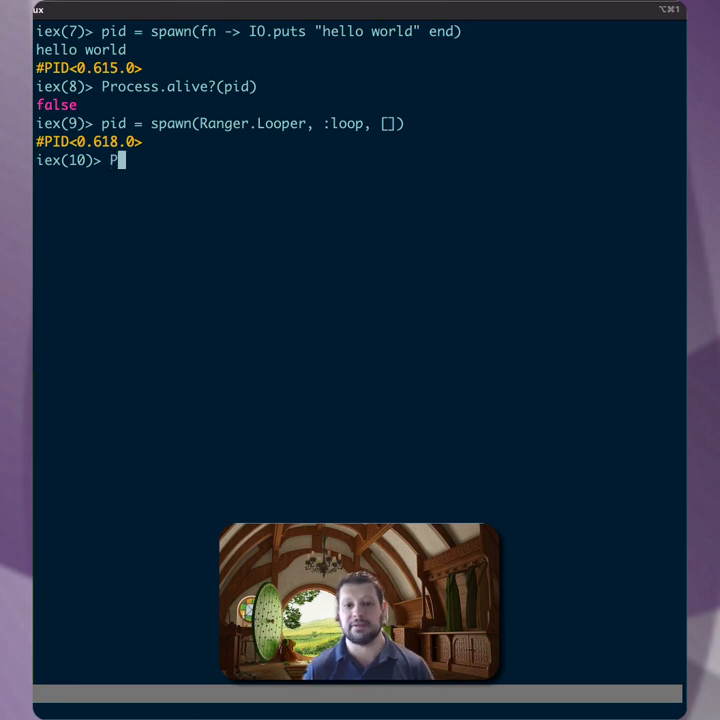